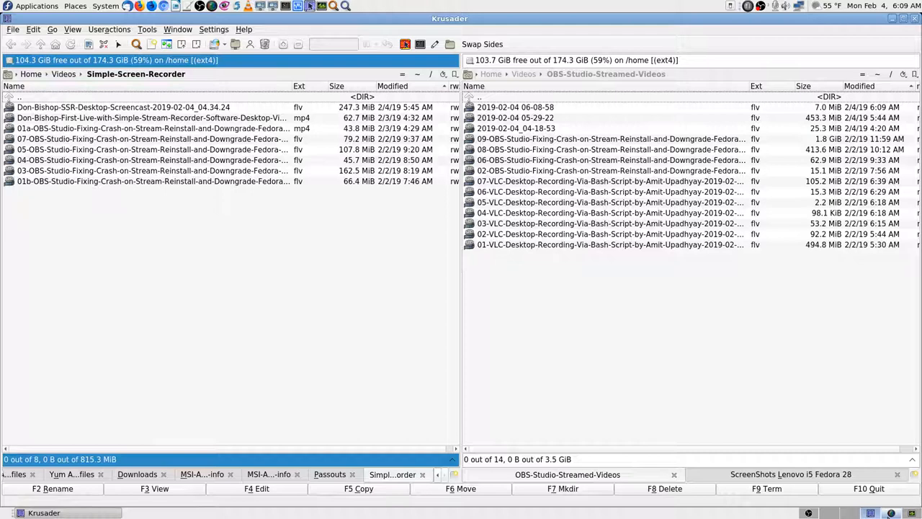
Bring the SimpleScreenRecorder window to the front from the taskbar.
left_click(67, 513)
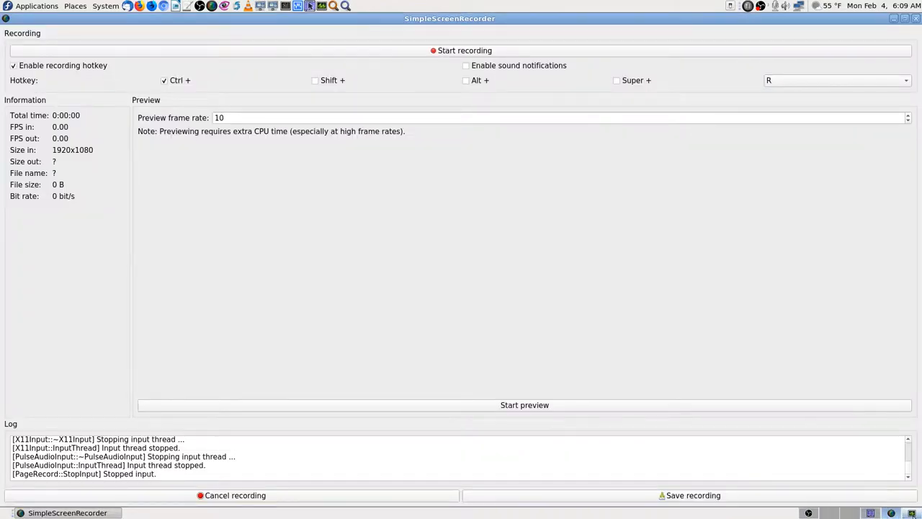